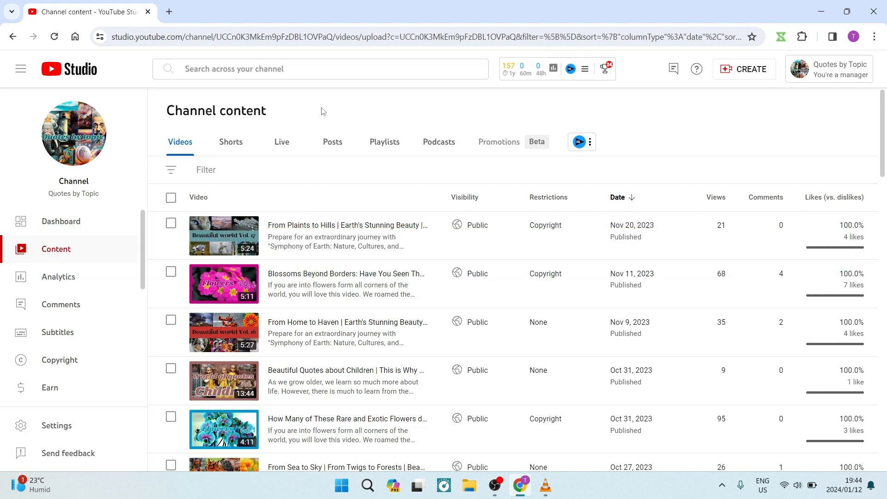
{"action": "mouse_move", "coordinate": [316, 119]}
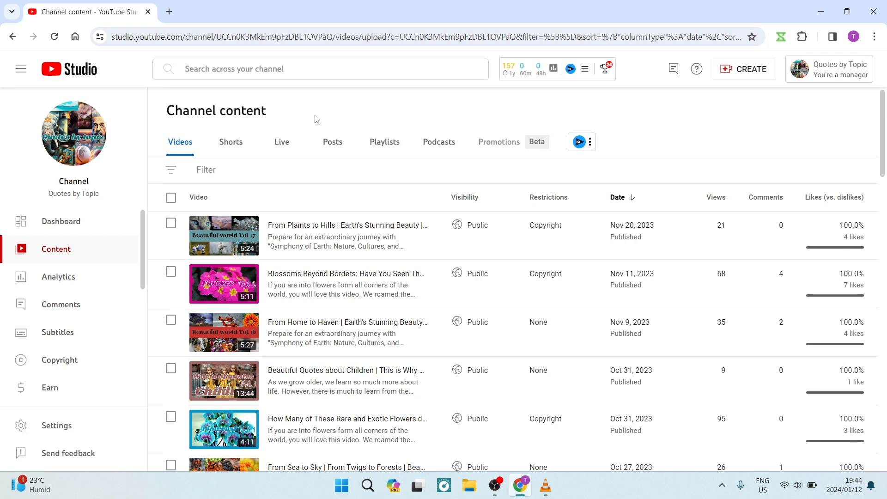
{"action": "mouse_move", "coordinate": [280, 136]}
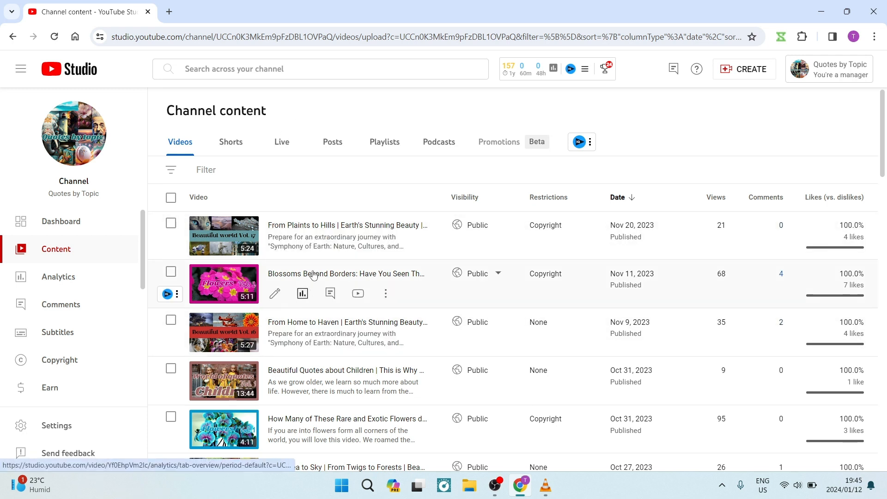
{"action": "mouse_move", "coordinate": [172, 107]}
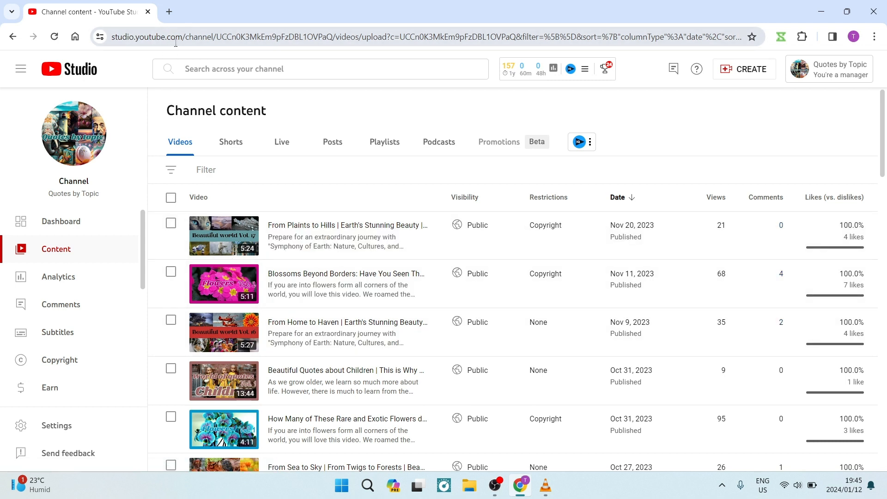
{"action": "mouse_move", "coordinate": [61, 236]}
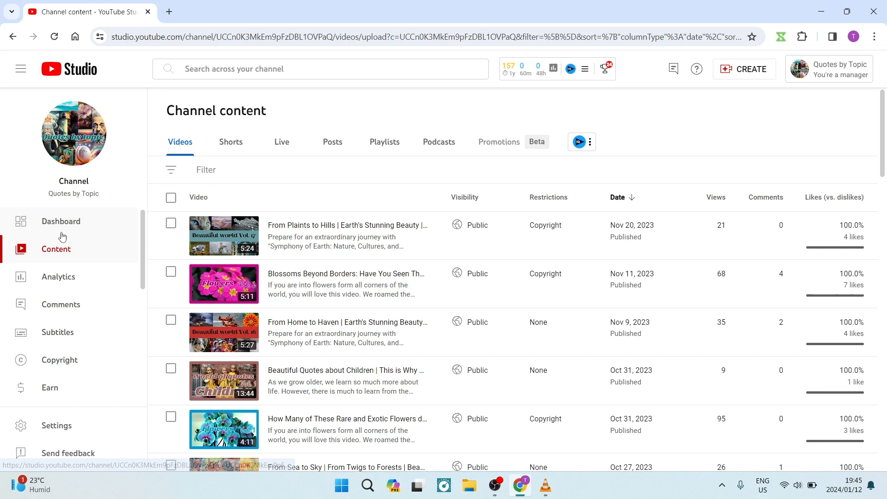
{"action": "mouse_move", "coordinate": [55, 248]}
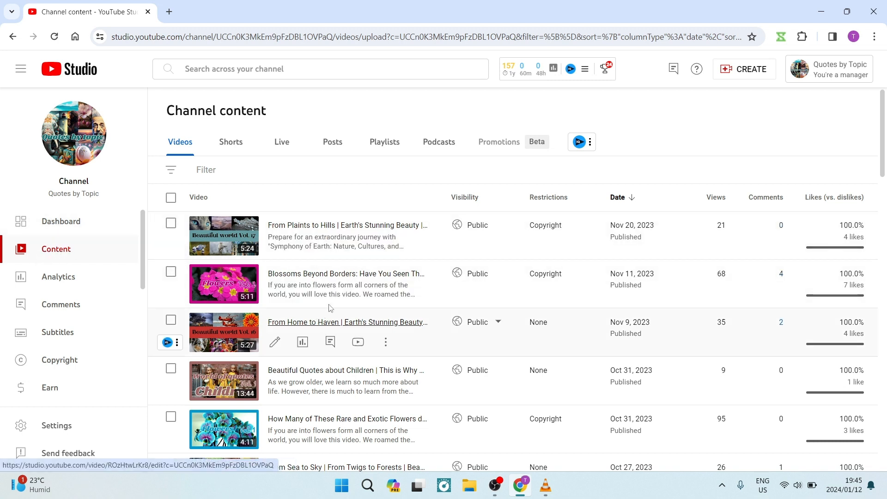
{"action": "mouse_move", "coordinate": [385, 244]}
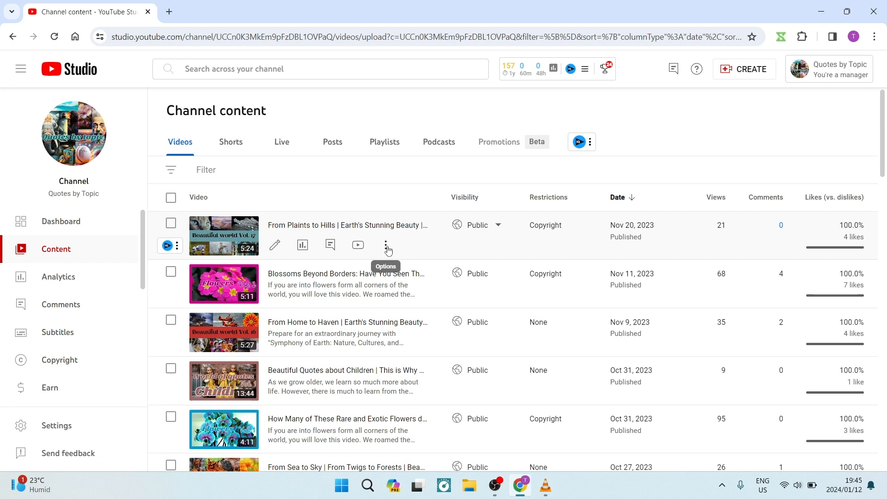
Dismiss the newest video's options in the browser and launch VLC from the taskbar
{"action": "left_click", "coordinate": [387, 244]}
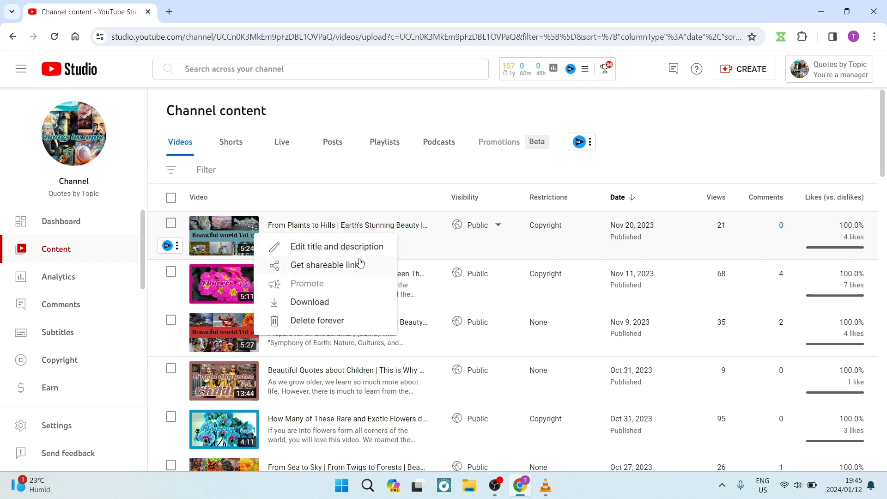
{"action": "mouse_move", "coordinate": [309, 301]}
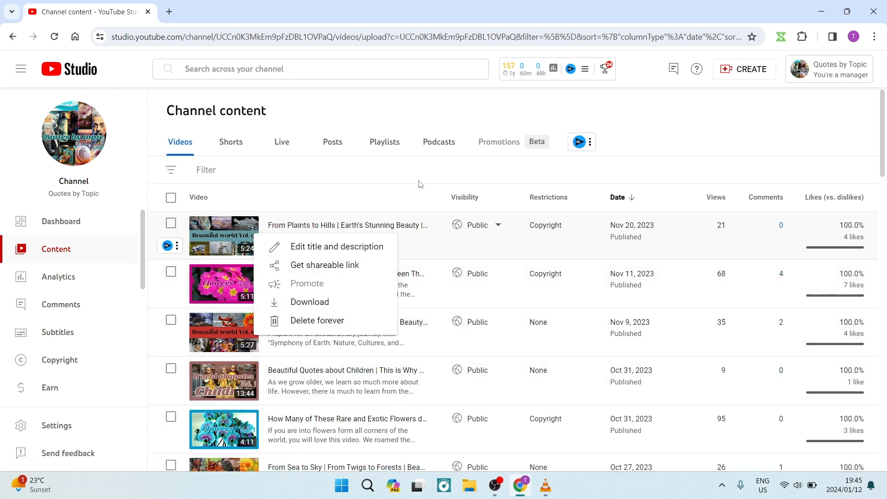
{"action": "left_click", "coordinate": [639, 119]}
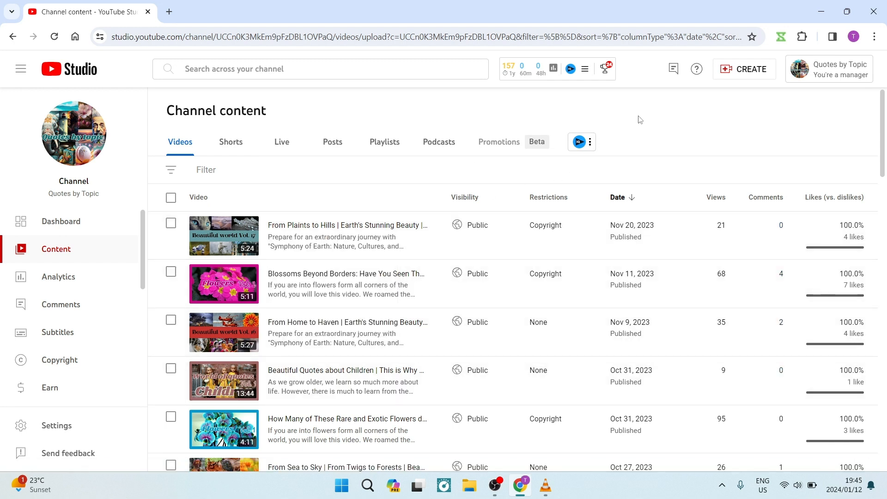
{"action": "mouse_move", "coordinate": [634, 128]}
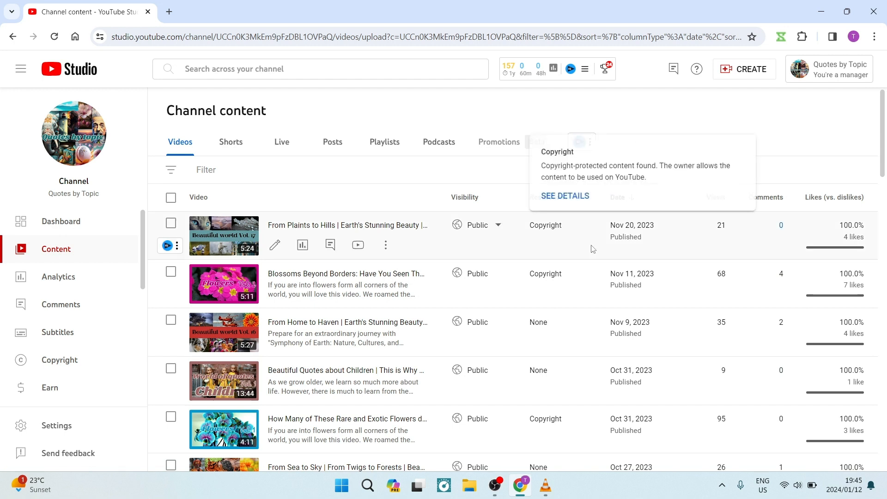
{"action": "left_click", "coordinate": [544, 484]}
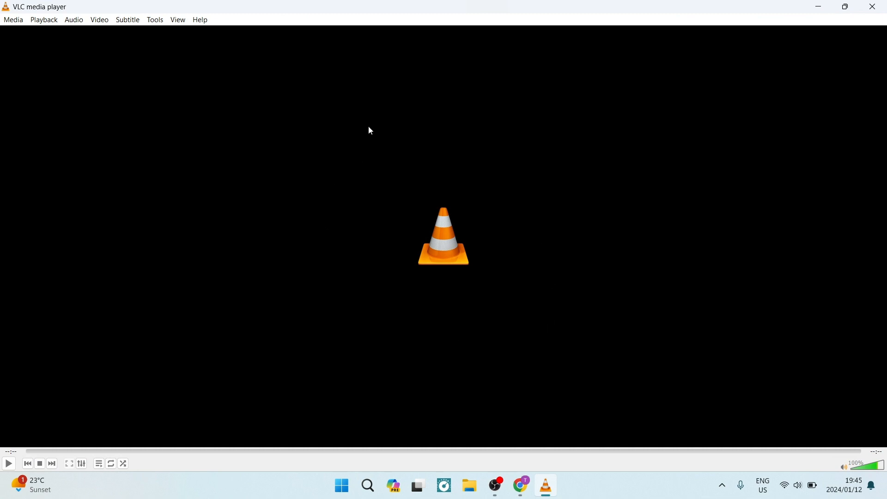
{"action": "mouse_move", "coordinate": [460, 161]}
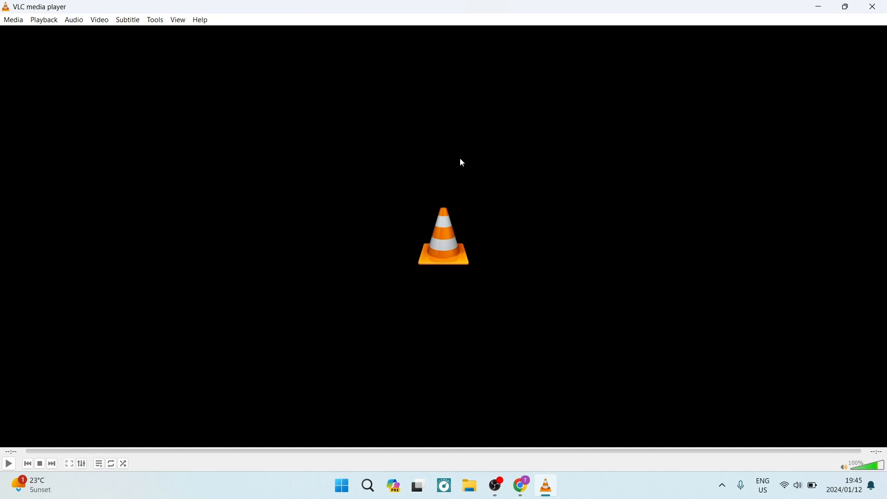
{"action": "mouse_move", "coordinate": [399, 178]}
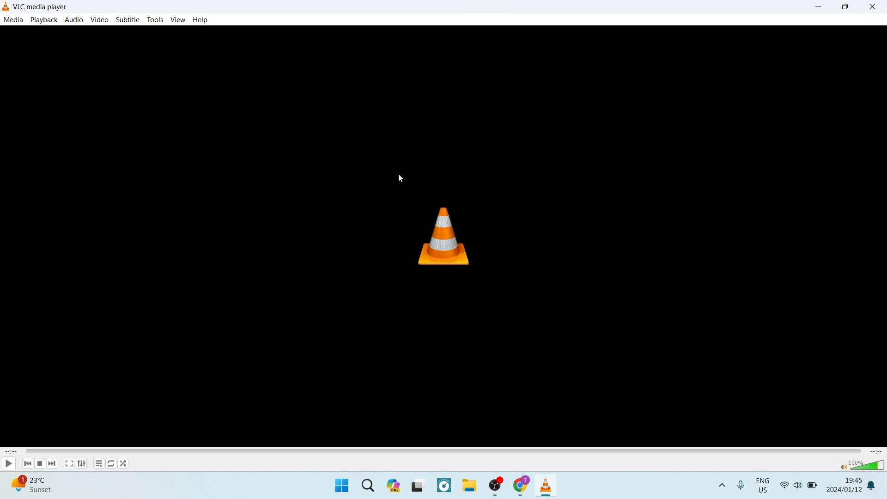
{"action": "mouse_move", "coordinate": [14, 32]}
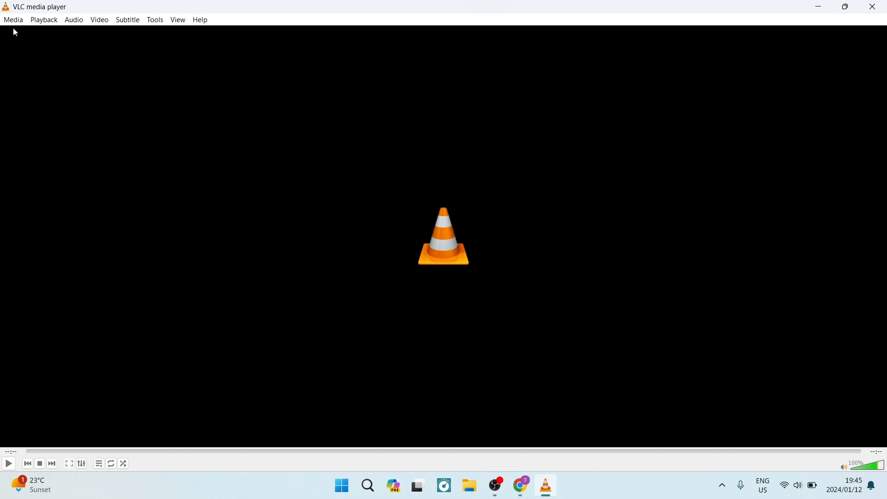
Start Convert / Save from the Media menu, reaching the Open Media dialog's File tab
{"action": "left_click", "coordinate": [13, 20]}
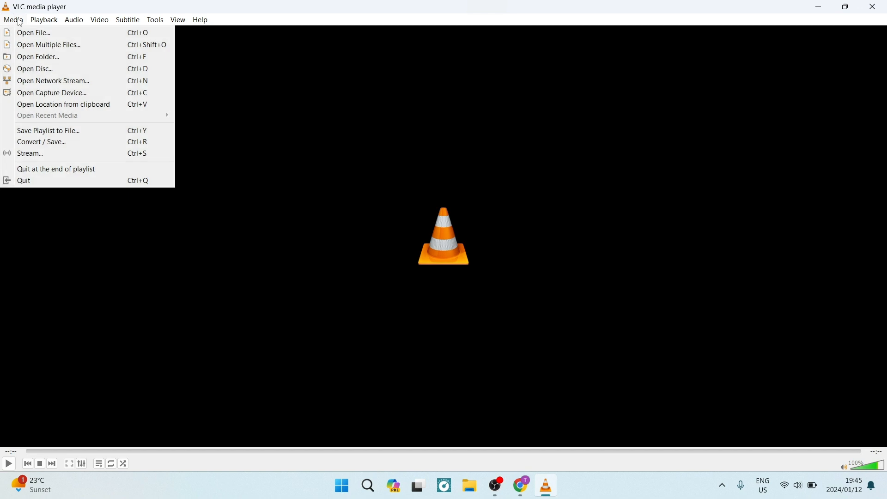
{"action": "mouse_move", "coordinate": [50, 93]}
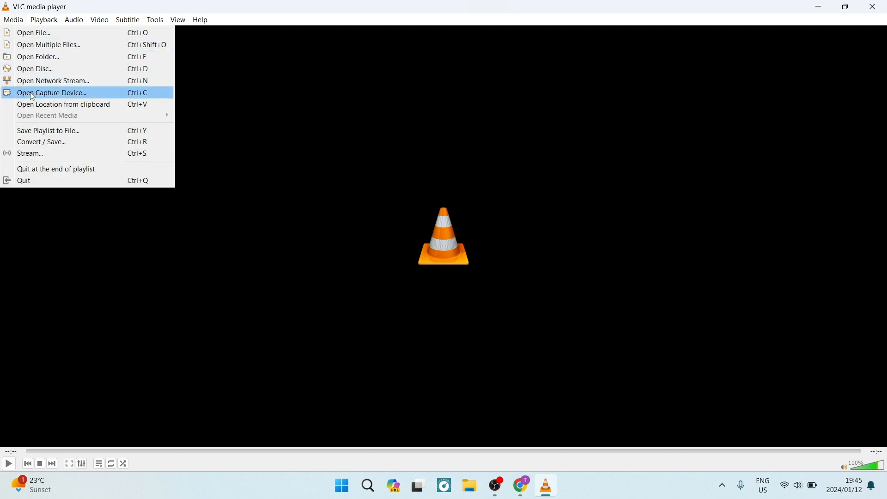
{"action": "mouse_move", "coordinate": [45, 142]}
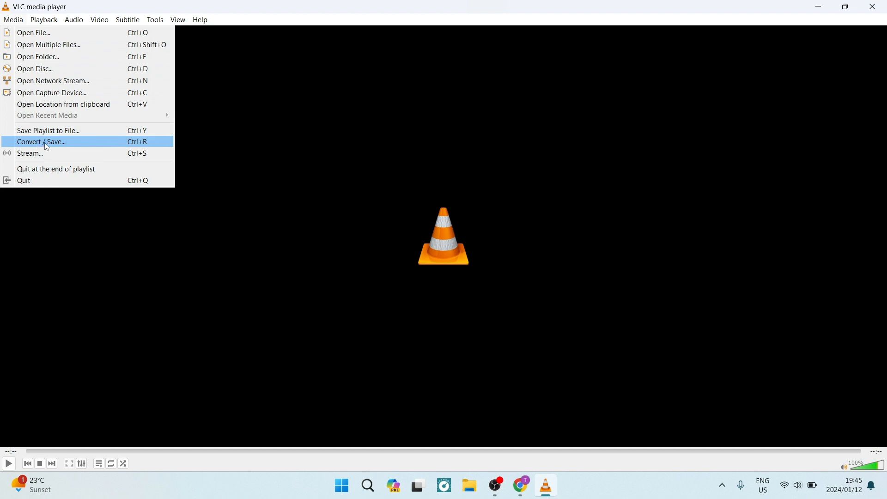
{"action": "left_click", "coordinate": [40, 141]}
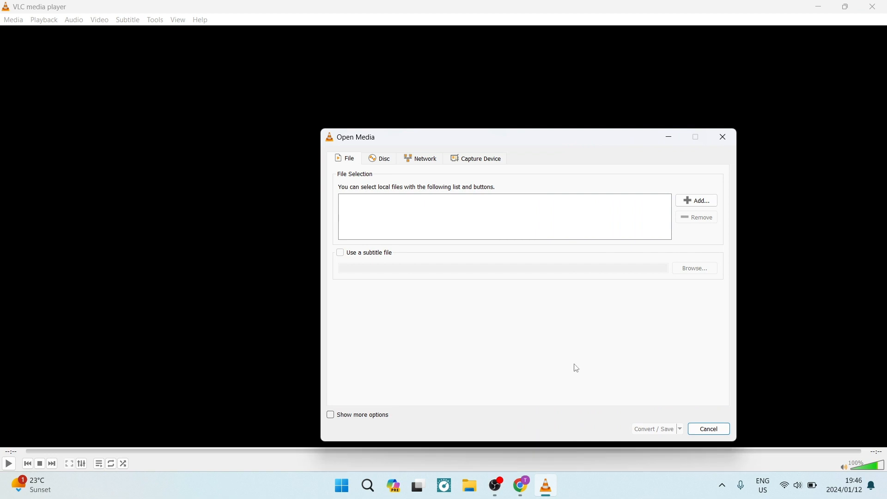
Add XRecorder_05012024_121414.mp4 from Downloads as the source file
{"action": "left_click_drag", "start_coordinate": [355, 137], "coordinate": [245, 105]}
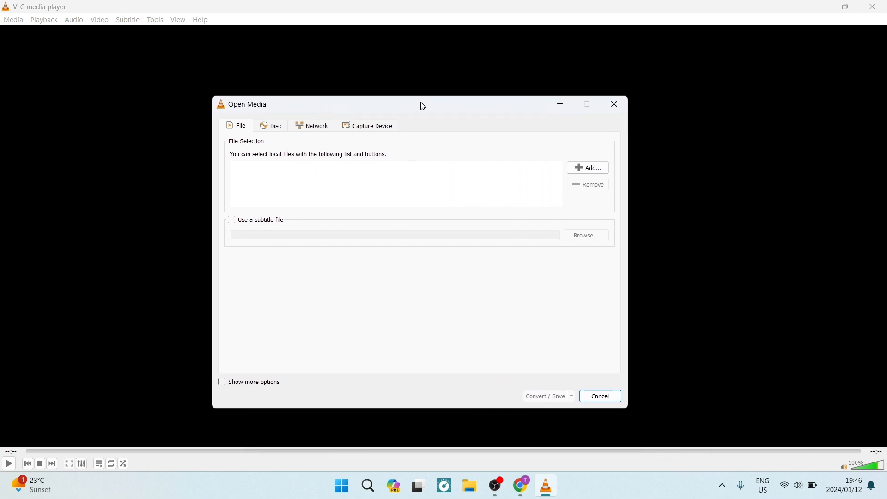
{"action": "mouse_move", "coordinate": [361, 178]}
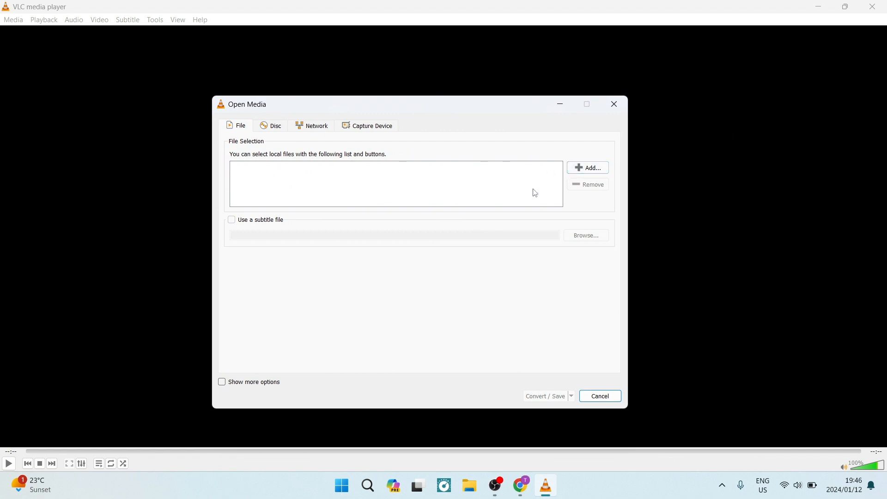
{"action": "mouse_move", "coordinate": [588, 170]}
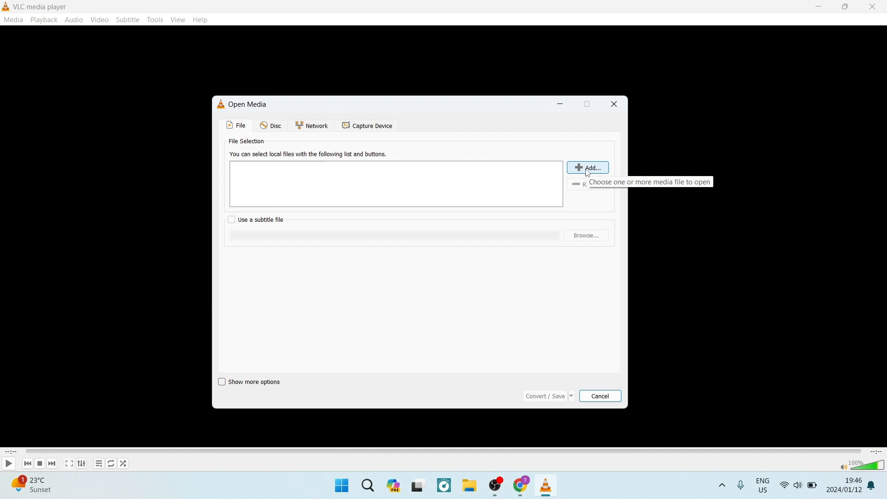
{"action": "left_click", "coordinate": [588, 167]}
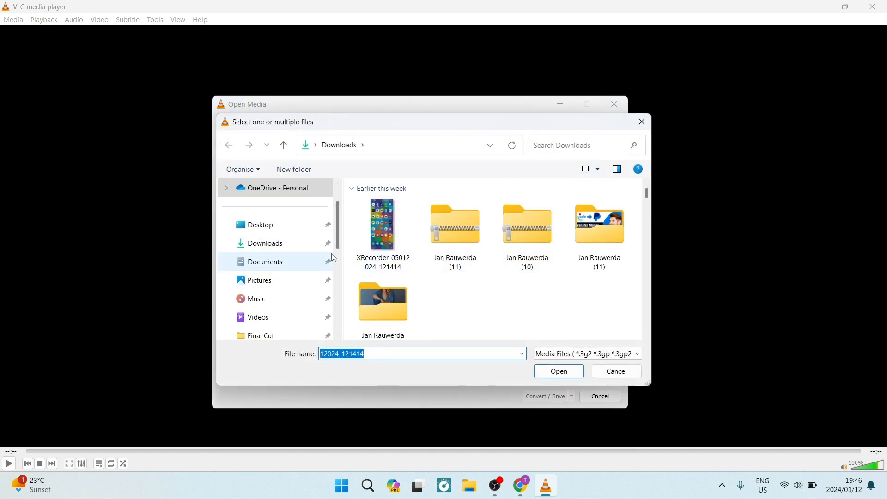
{"action": "left_click", "coordinate": [382, 224]}
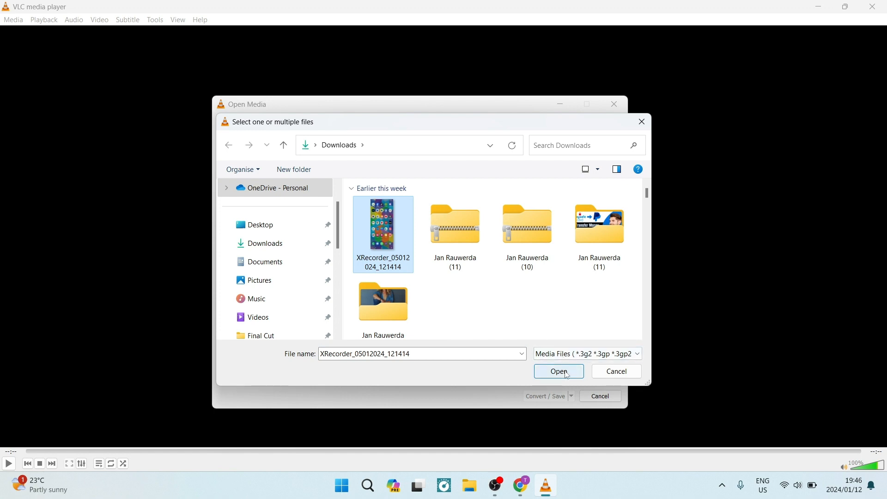
{"action": "left_click", "coordinate": [557, 371]}
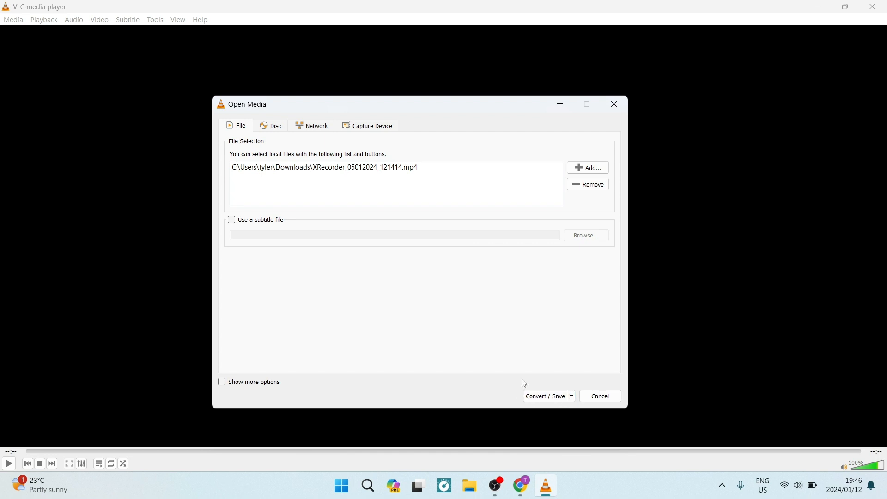
{"action": "mouse_move", "coordinate": [546, 411]}
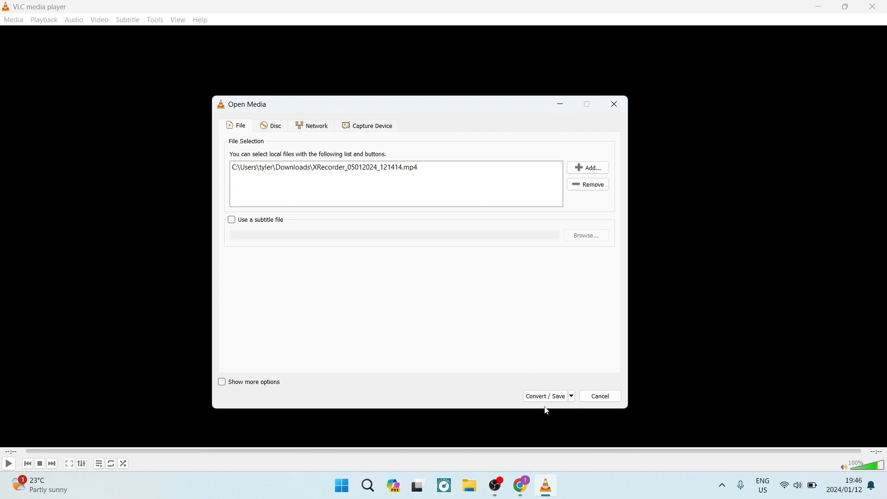
Proceed to the conversion settings with Convert selected and the Audio - MP3 profile
{"action": "left_click", "coordinate": [545, 396]}
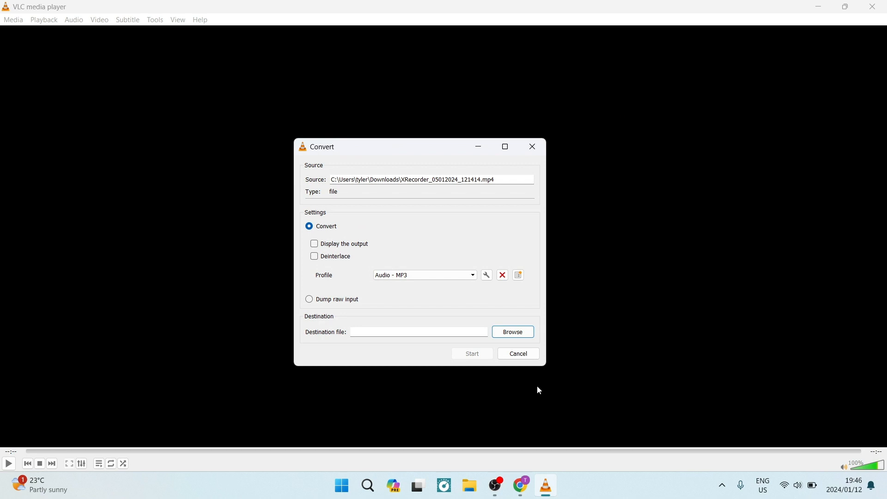
{"action": "mouse_move", "coordinate": [420, 137]}
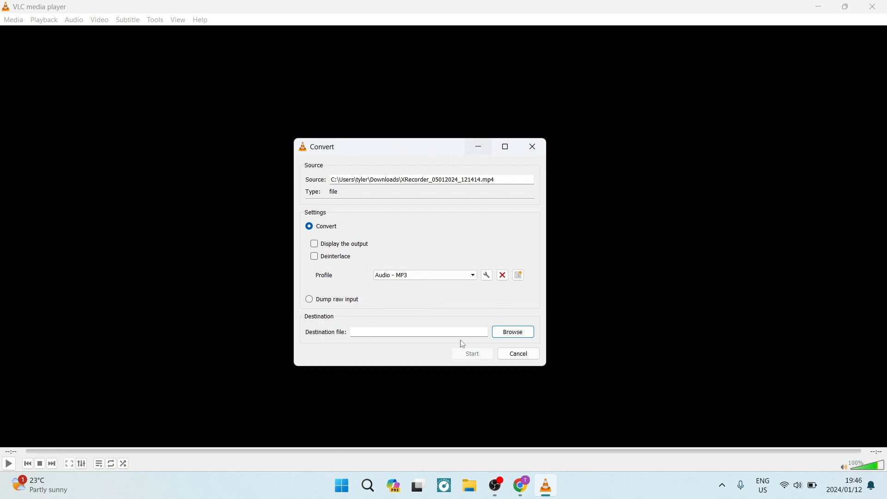
{"action": "mouse_move", "coordinate": [403, 252]}
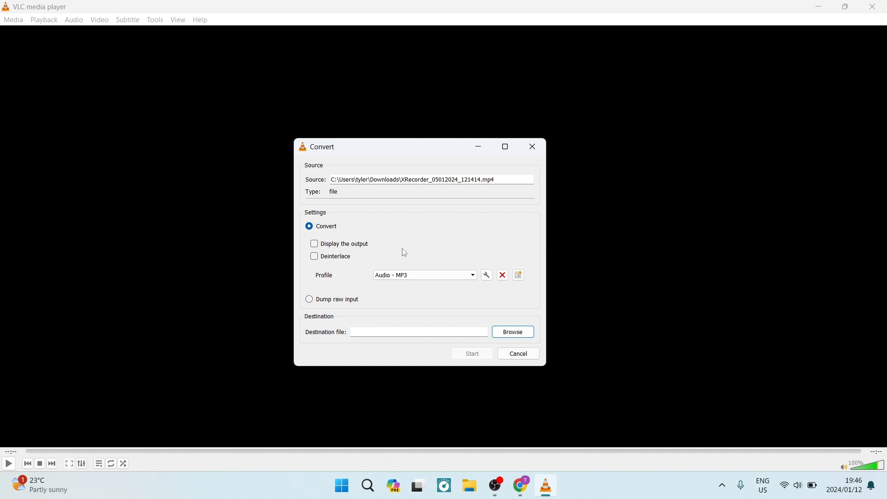
{"action": "mouse_move", "coordinate": [361, 240]}
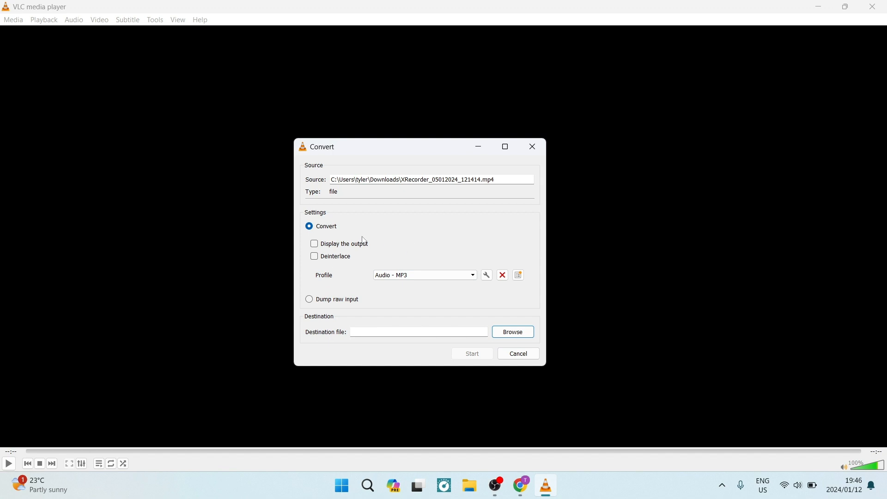
{"action": "mouse_move", "coordinate": [304, 241]}
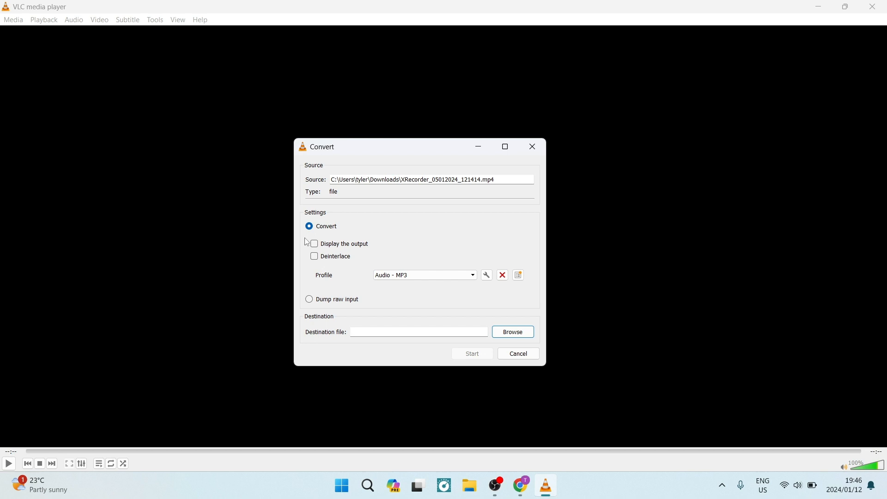
{"action": "mouse_move", "coordinate": [309, 227]}
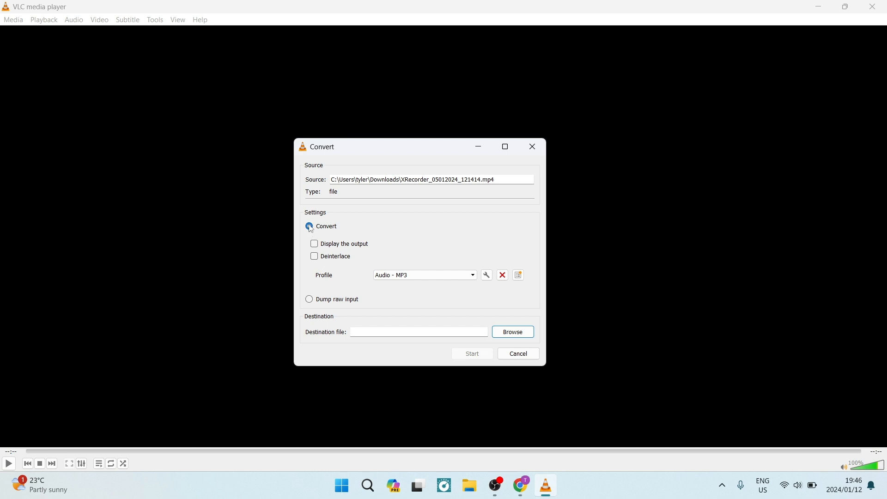
{"action": "left_click", "coordinate": [309, 225]}
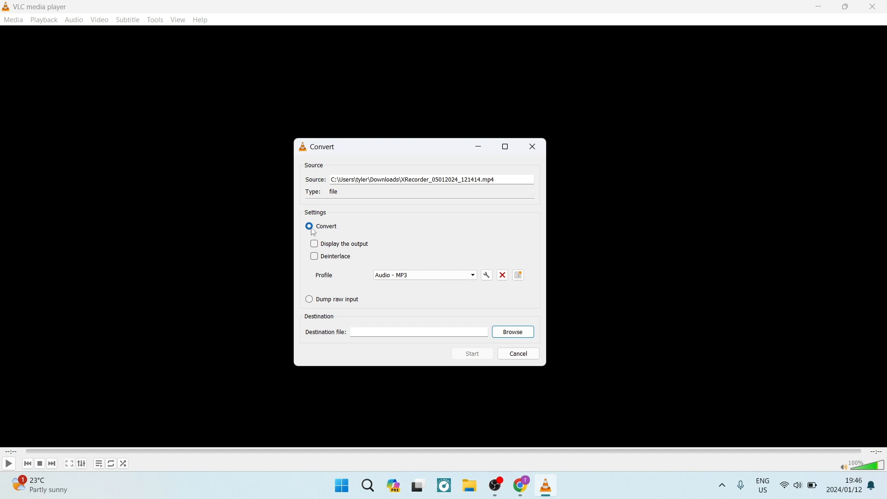
{"action": "mouse_move", "coordinate": [334, 277]}
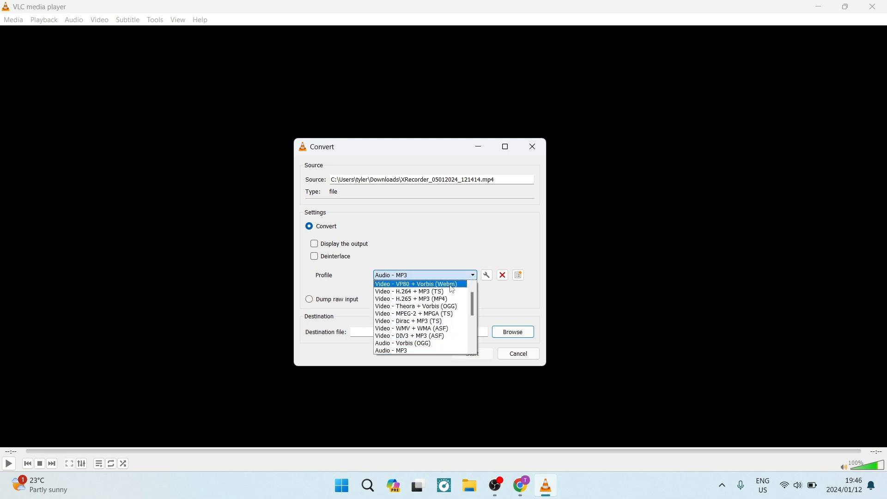
Browse the profile list and leave Audio - MP3 as the output format
{"action": "scroll", "scroll_direction": "down", "scroll_amount": 3}
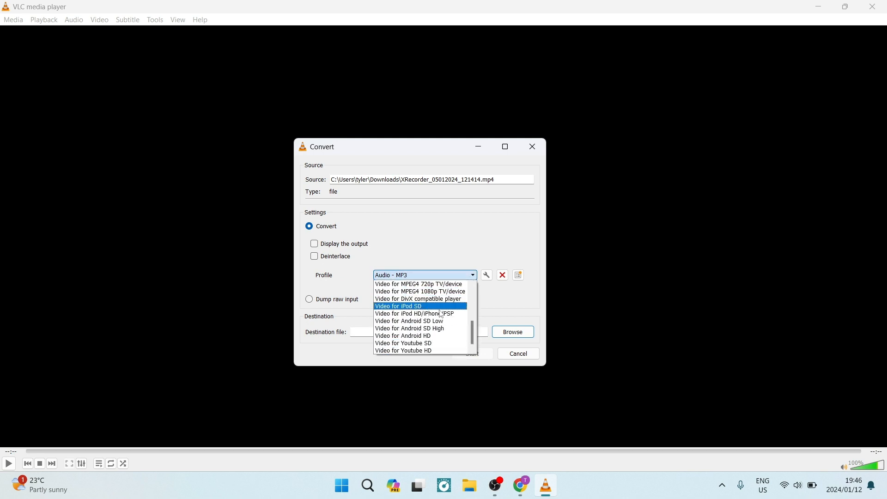
{"action": "mouse_move", "coordinate": [414, 313]}
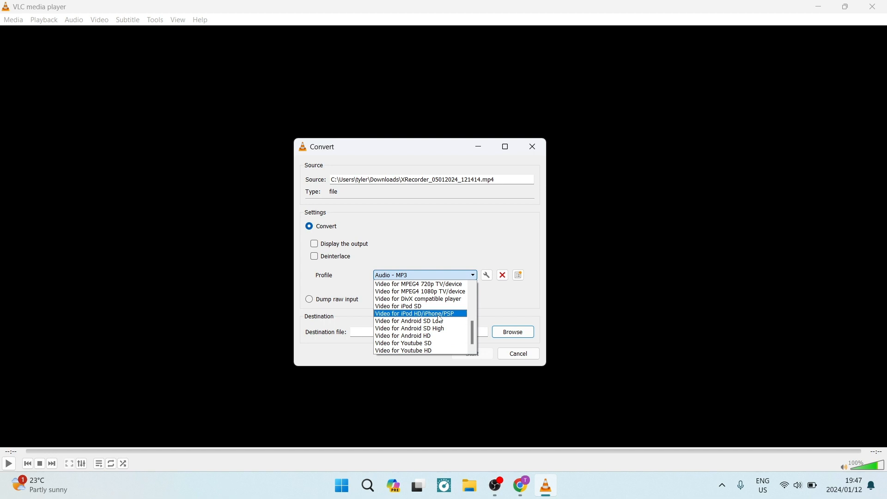
{"action": "scroll", "scroll_direction": "up", "scroll_amount": 3}
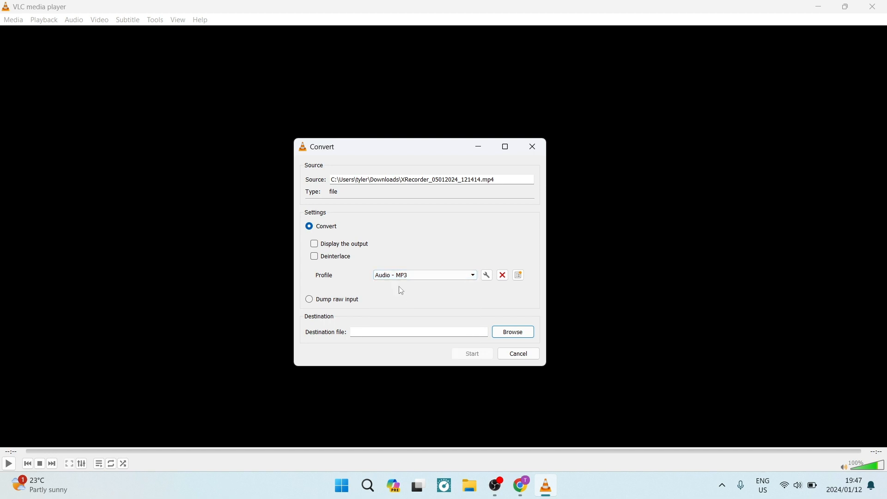
{"action": "mouse_move", "coordinate": [418, 309]}
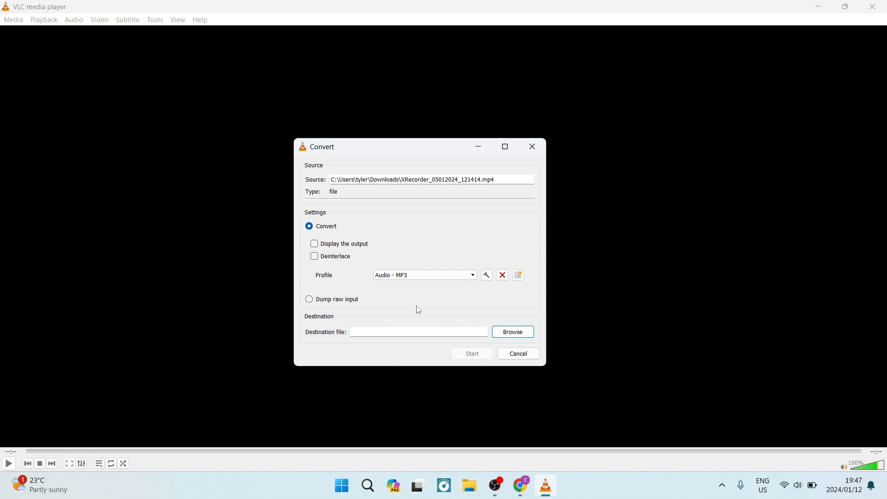
{"action": "mouse_move", "coordinate": [349, 338]}
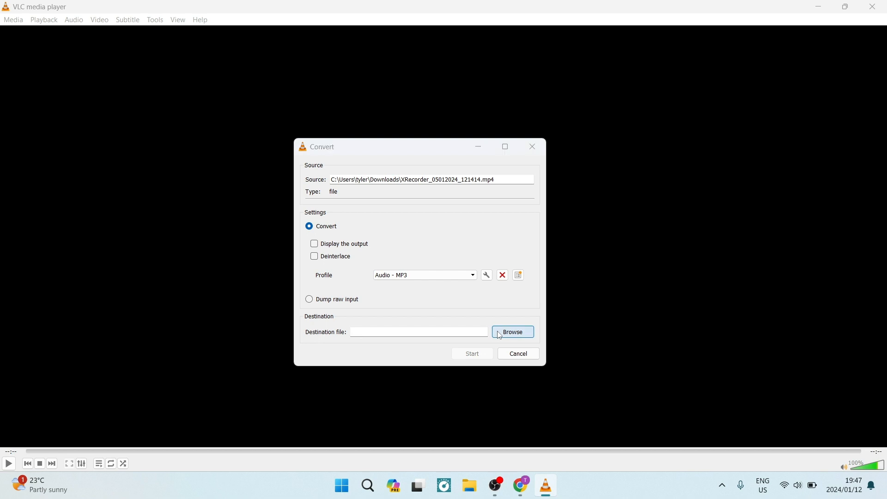
Save the converted file to Downloads, named after the recording, enabling Start
{"action": "left_click", "coordinate": [510, 331]}
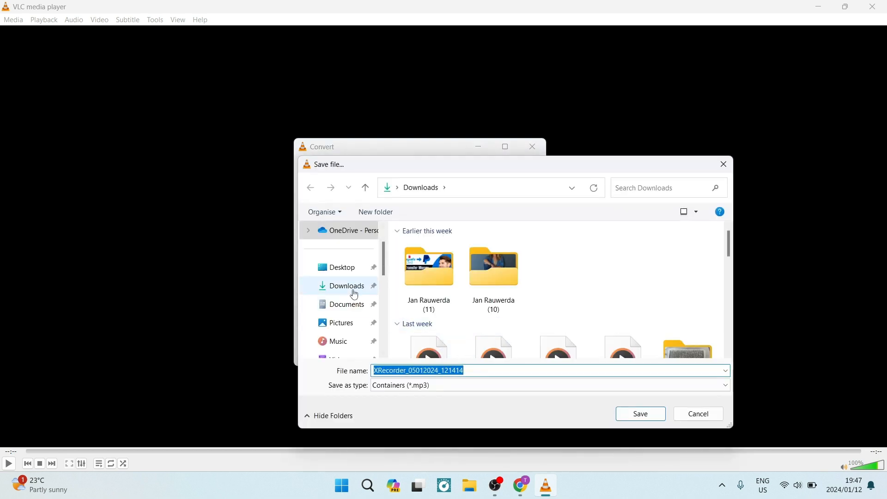
{"action": "left_click", "coordinate": [639, 414]}
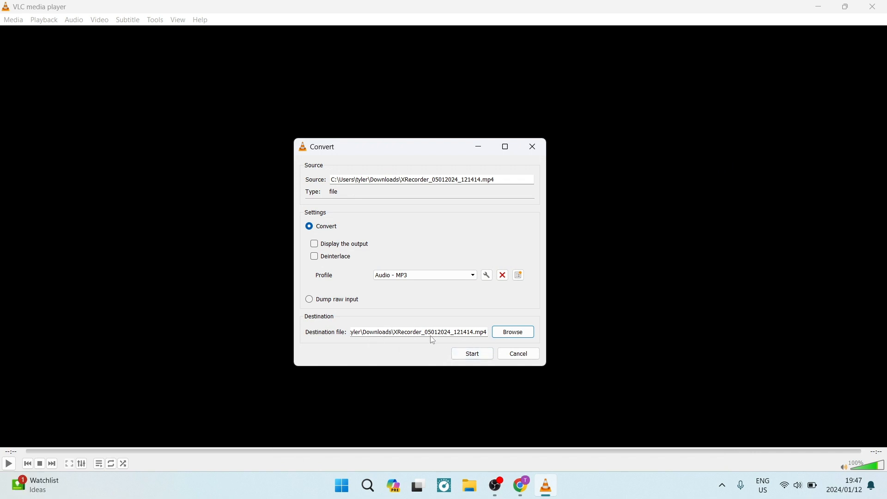
{"action": "mouse_move", "coordinate": [489, 315]}
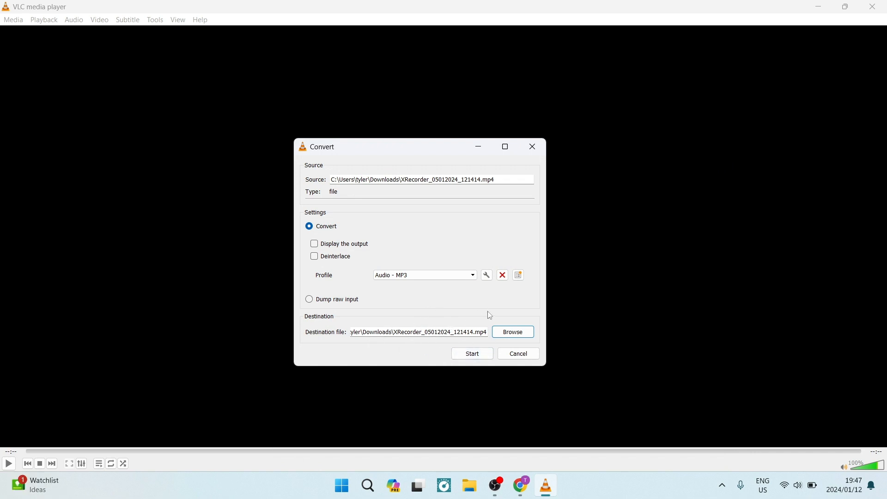